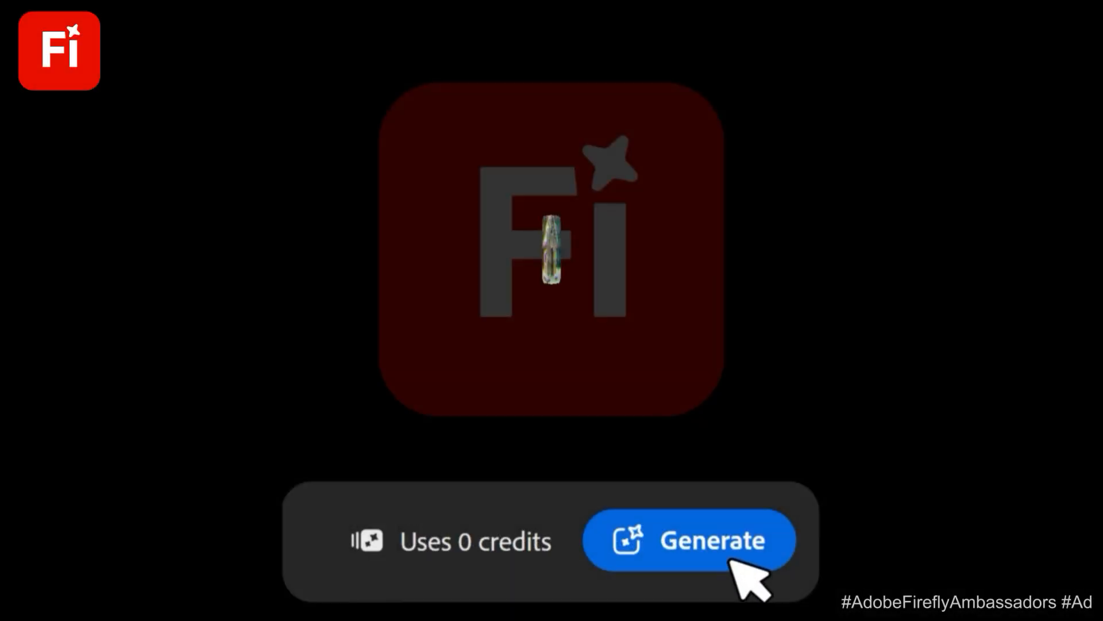
Step: Open Firefly's Generate image page with Imagen 4 at Landscape (4:3)
left_click(691, 540)
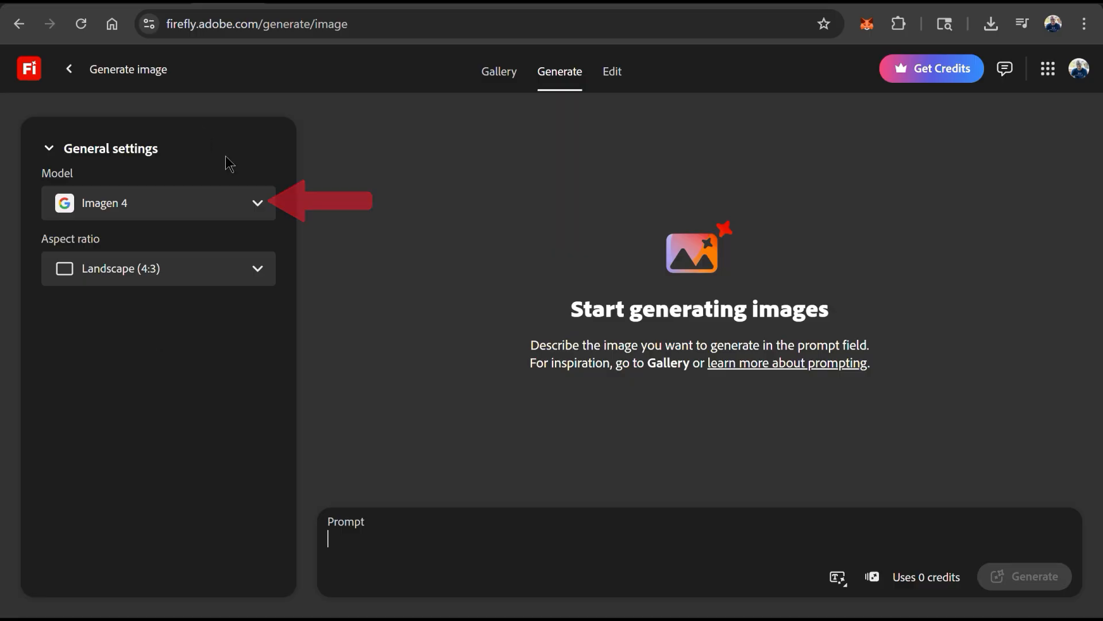
Step: Browse the Adobe and partner models in the Model dropdown
left_click(158, 203)
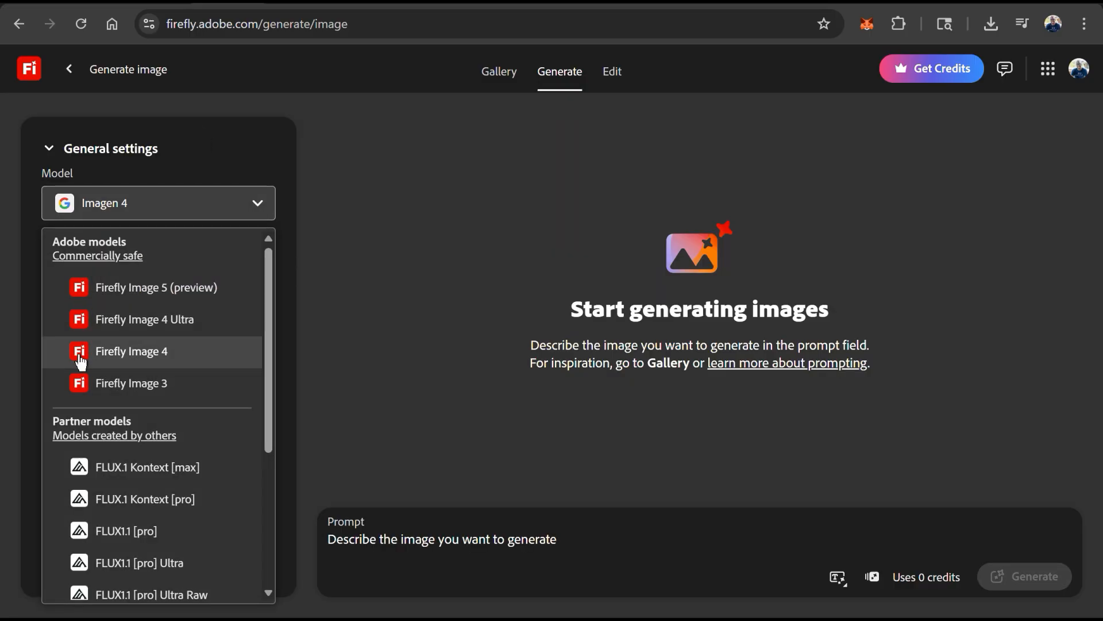
scroll("down", 3)
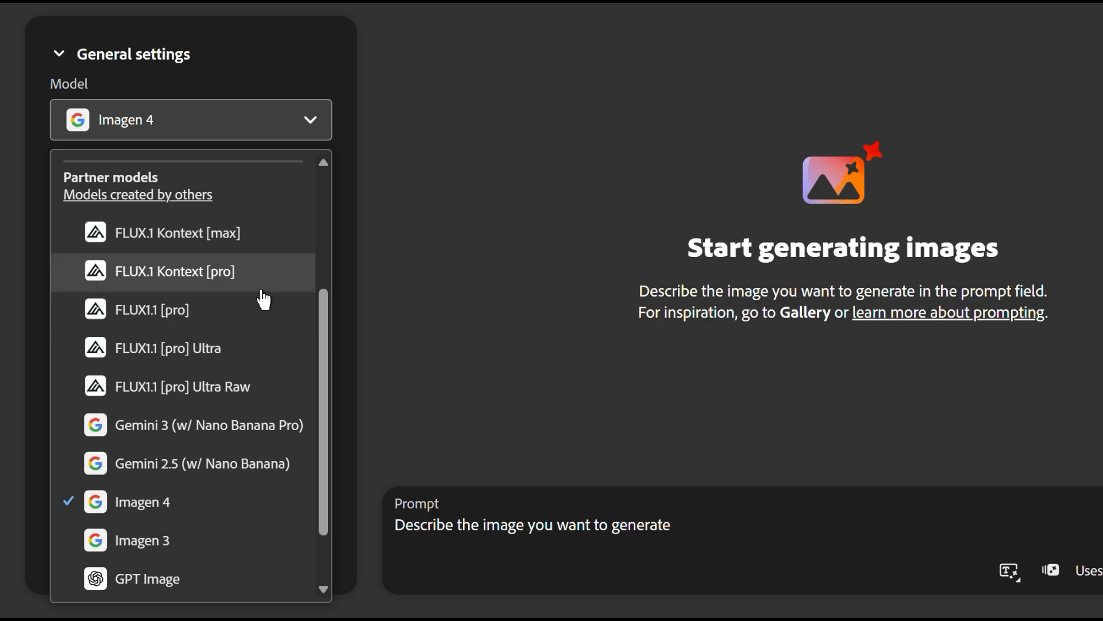
scroll("down", 3)
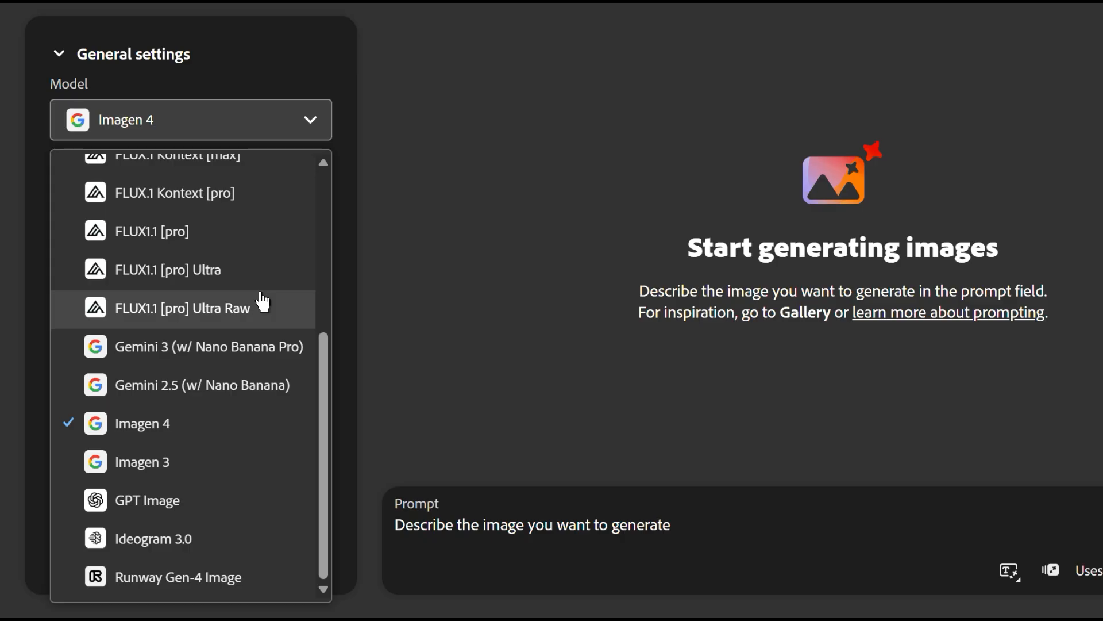
mouse_move(274, 414)
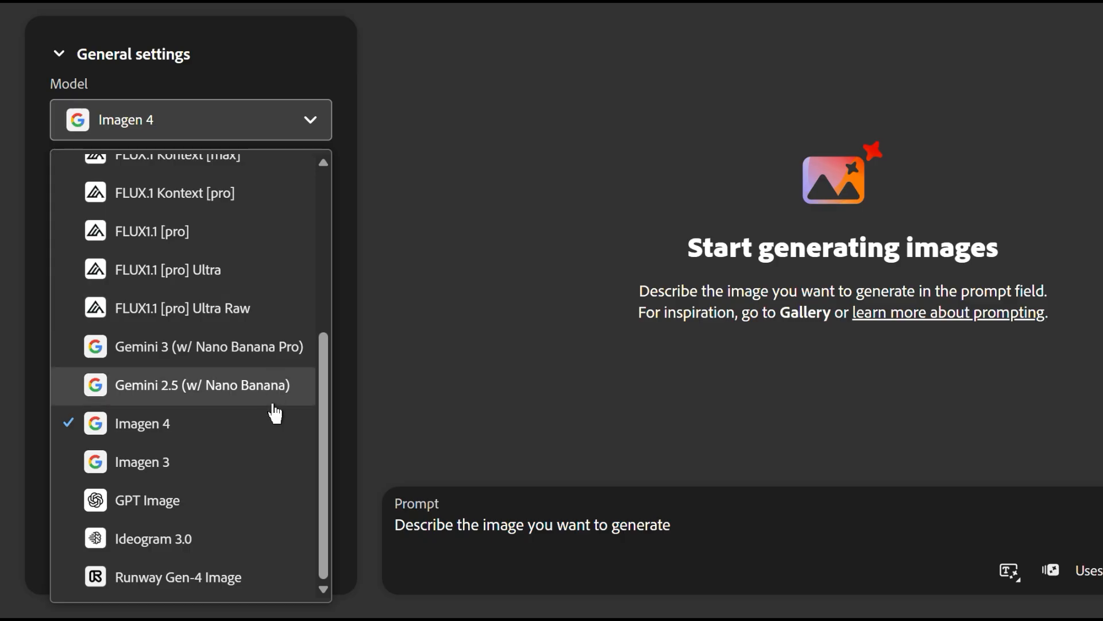
Step: Select Gemini 3 (w/ Nano Banana Pro) at Widescreen (16:9) and add the house photo reference
left_click(210, 346)
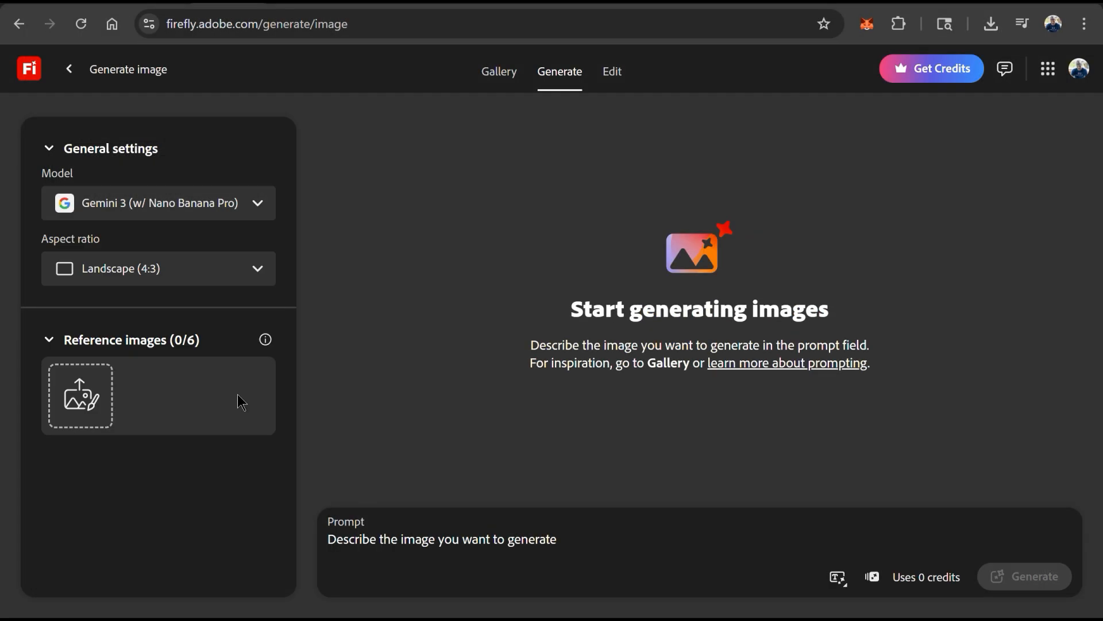
mouse_move(294, 352)
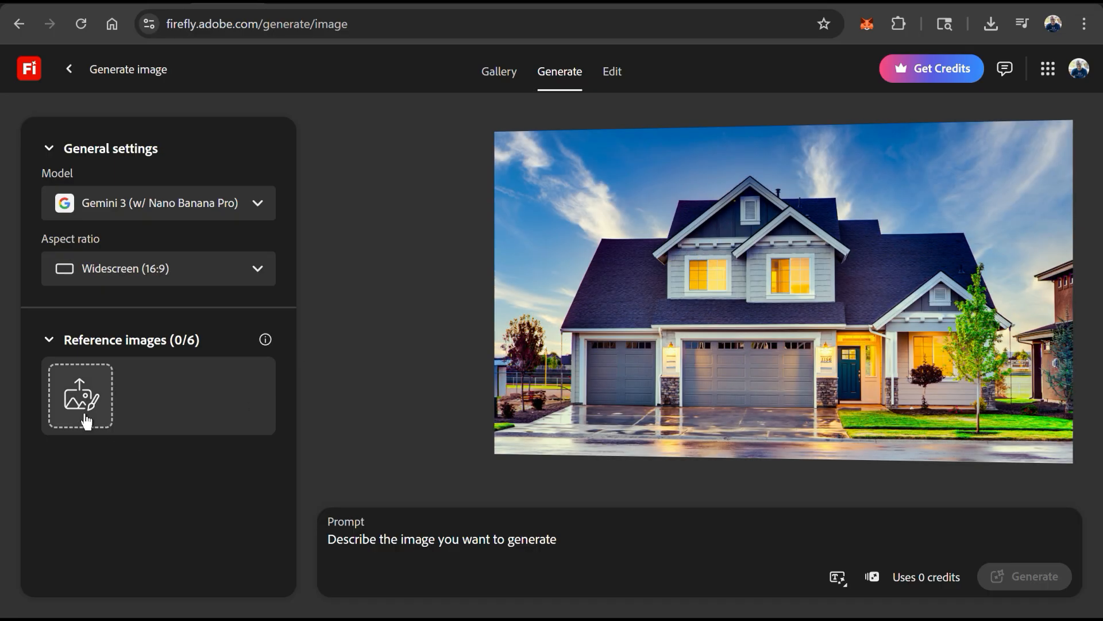
mouse_move(97, 316)
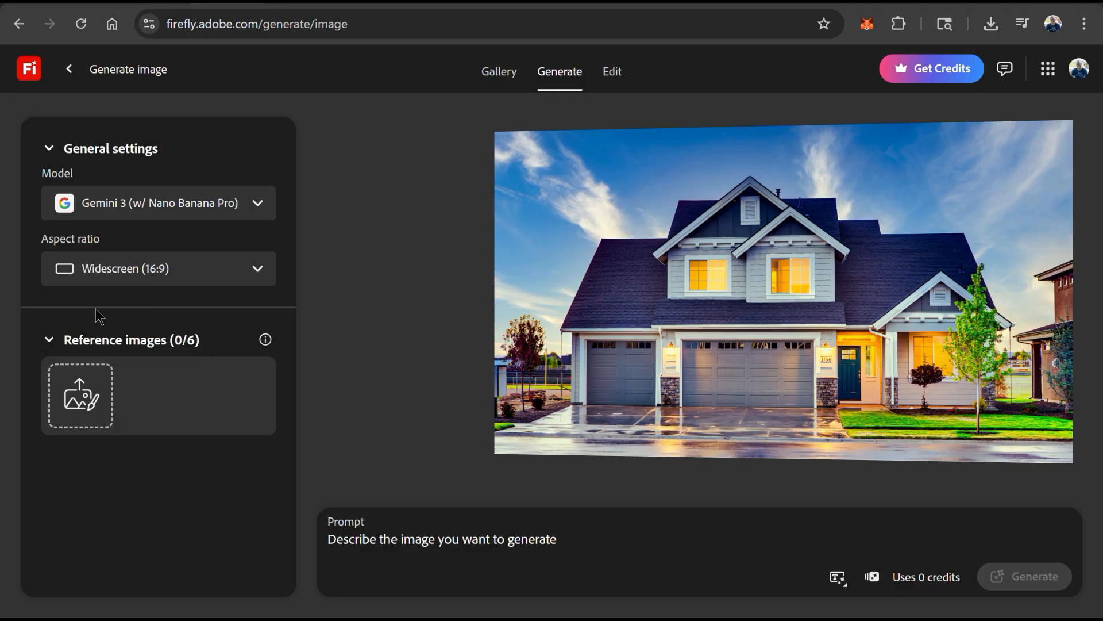
left_click(80, 395)
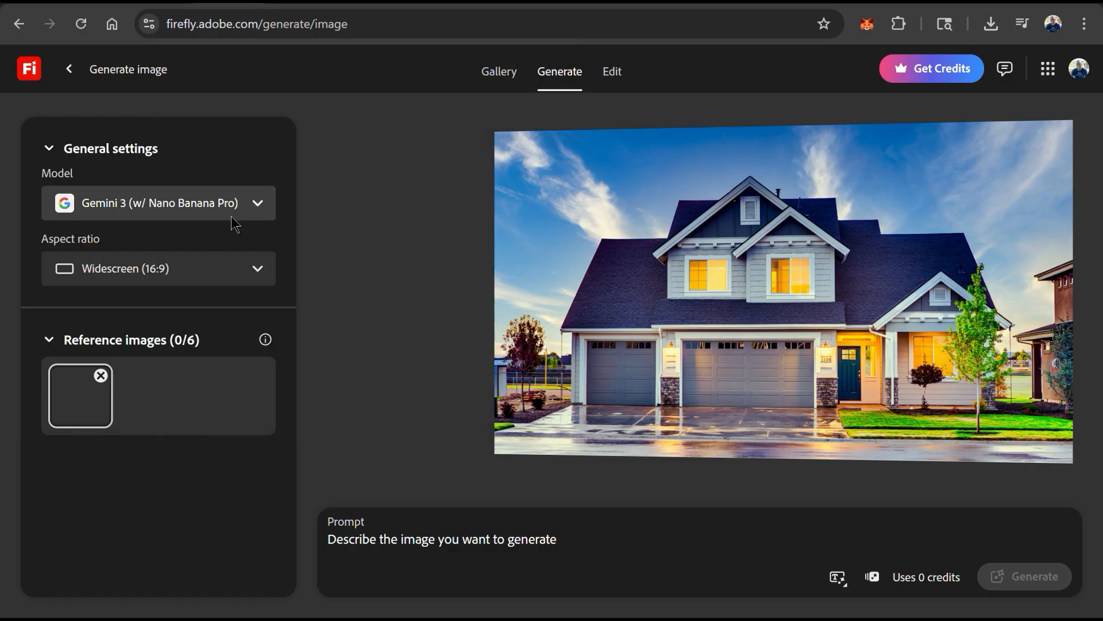
left_click(79, 395)
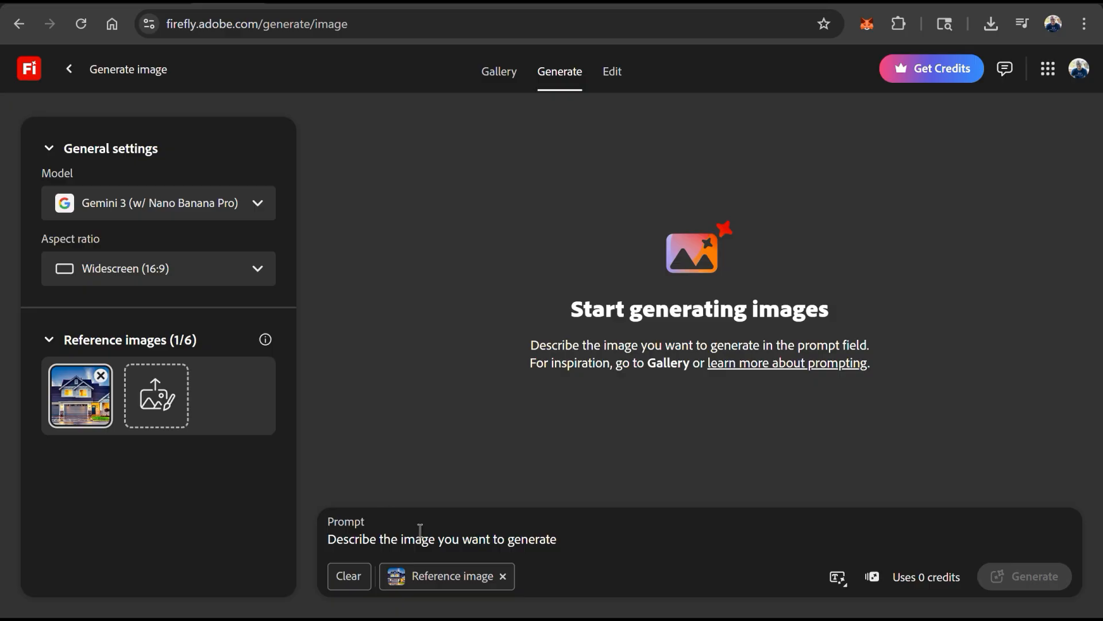
Step: Generate the thick-snow version of the house and open it for editing
type("Thick, fresh snow covering the entire roof, piled on window sills, and blanketing the lawn. Light snow falling gently in the foreground. Icicles hanging from the gutters and roof edges.")
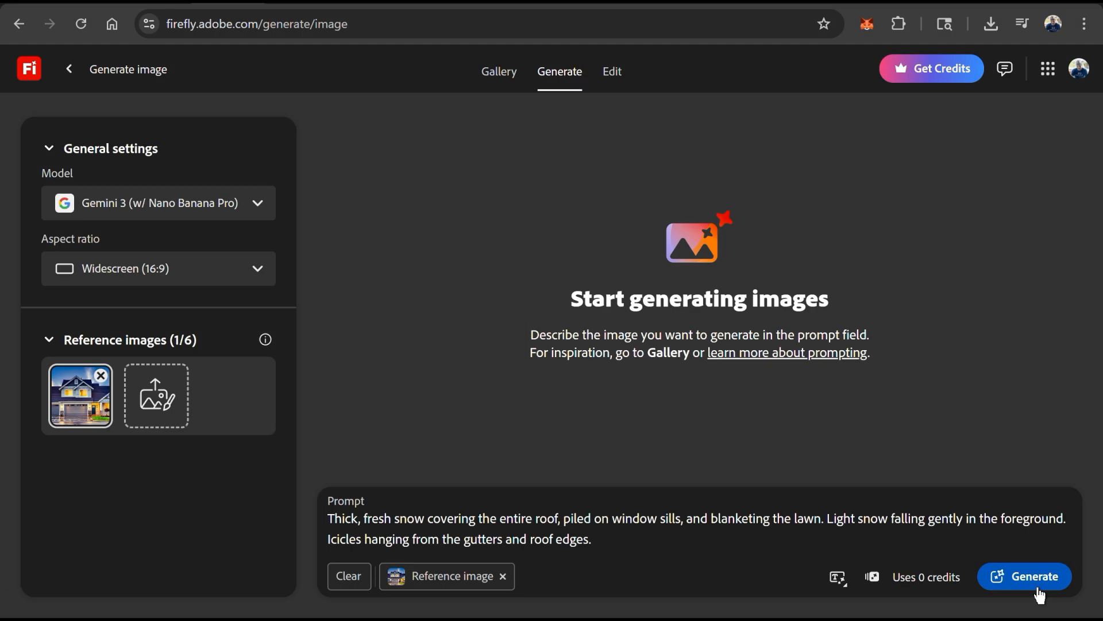
left_click(1024, 575)
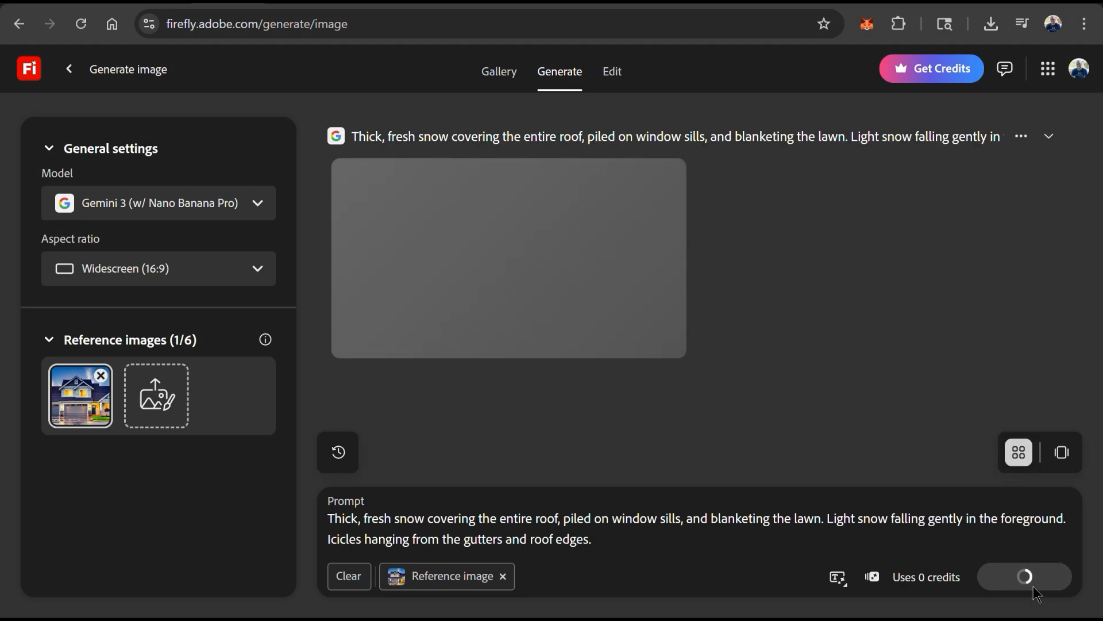
left_click(1025, 577)
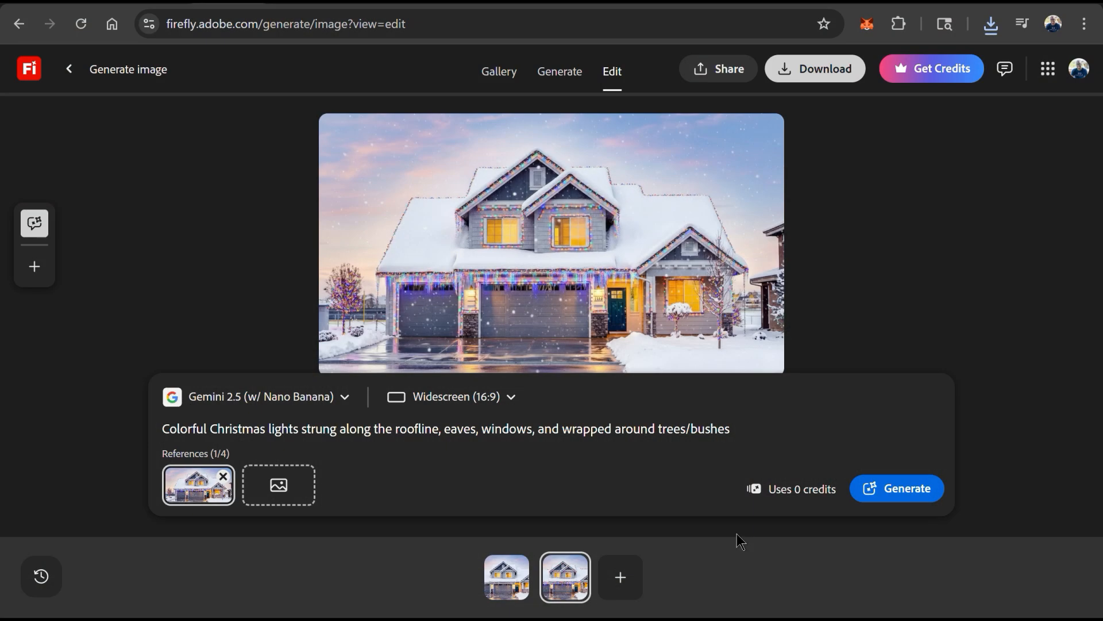
mouse_move(430, 450)
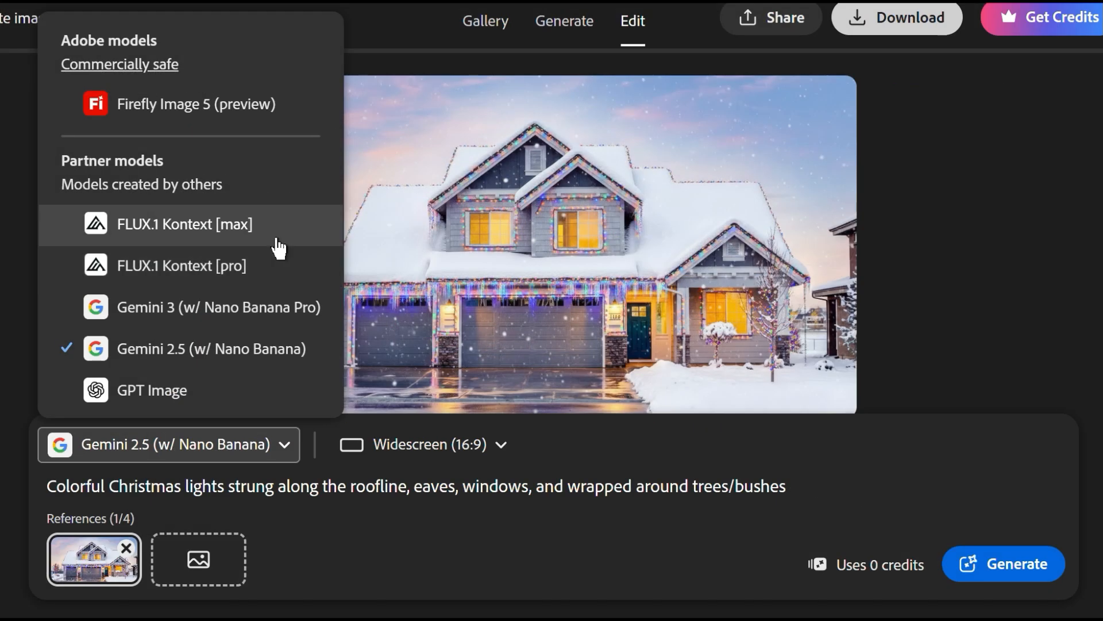
Step: With FLUX.1 Kontext [max], add snowmen and a neon "Happy Holidays" sign
left_click(184, 224)
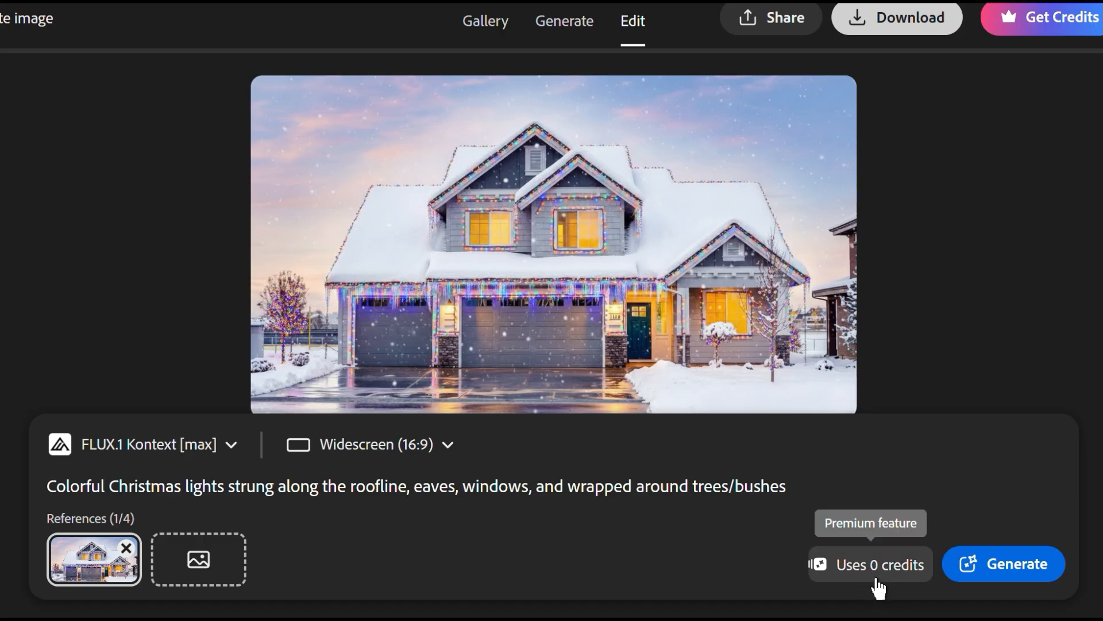
type("Add a family of snowmen and a glowing neon \"Happy Holidays\" sign in the yard.")
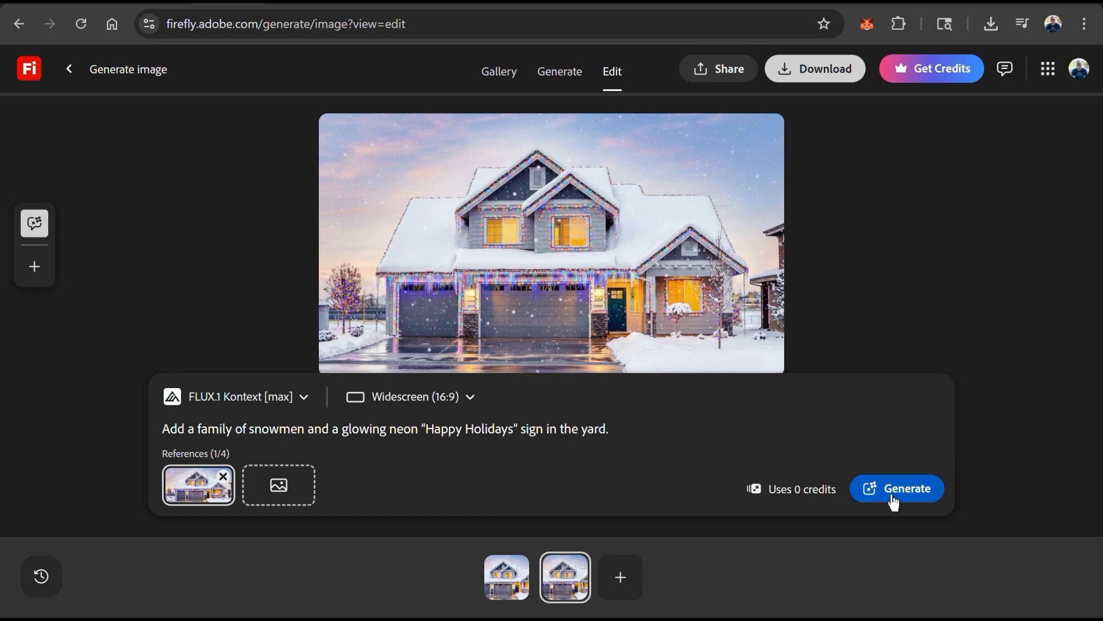
left_click(896, 489)
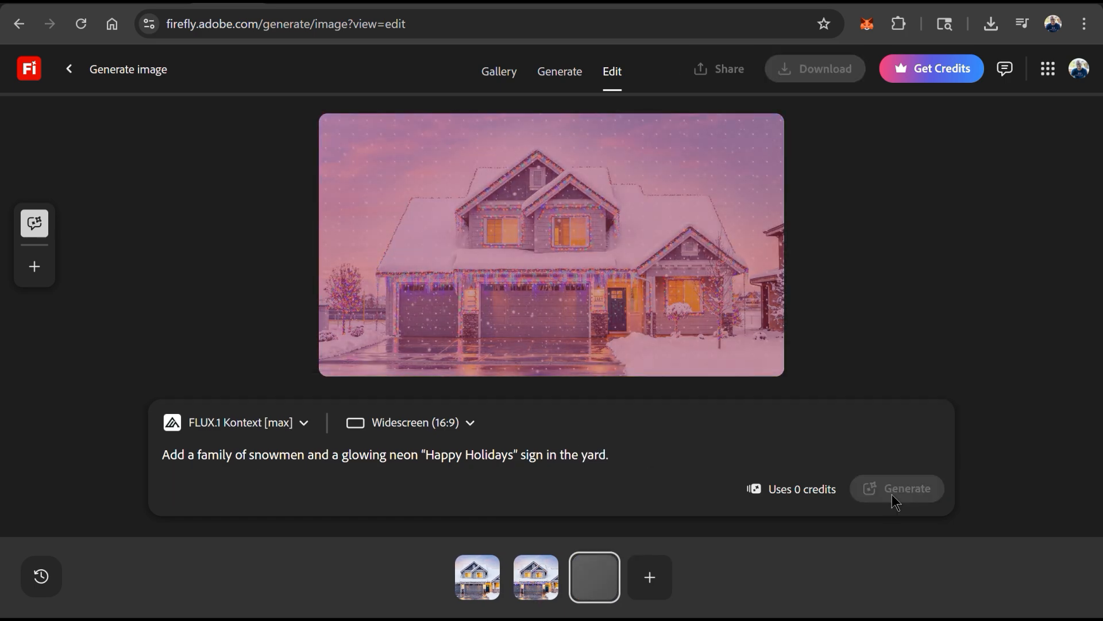
left_click(906, 488)
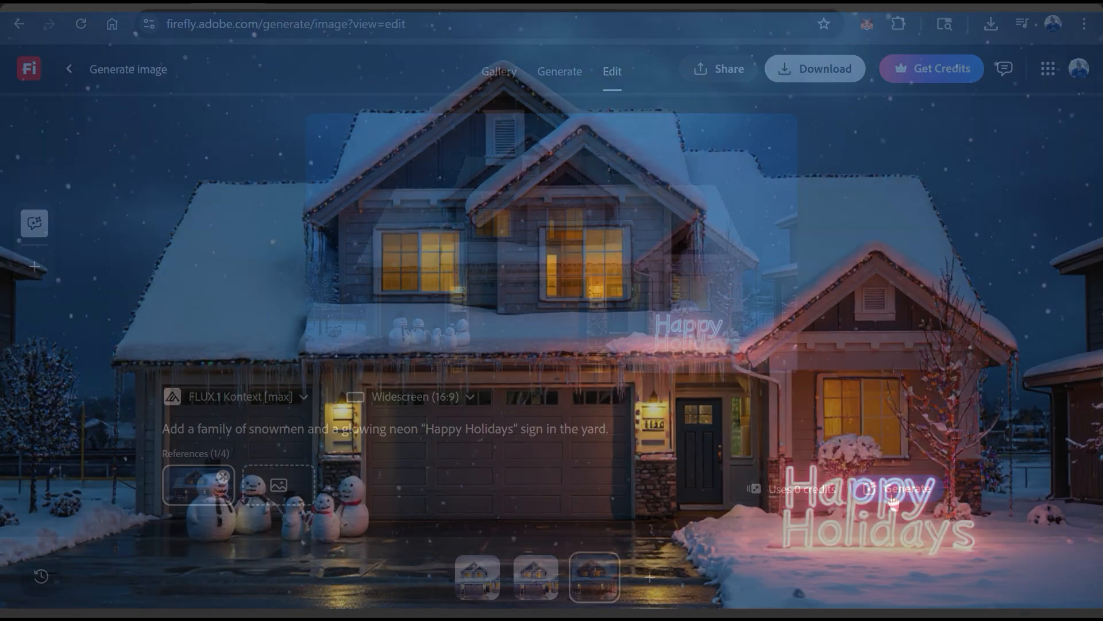
Step: Generate Santa's sleigh in the sky, then a 'turn into a claymation' version
left_click(897, 488)
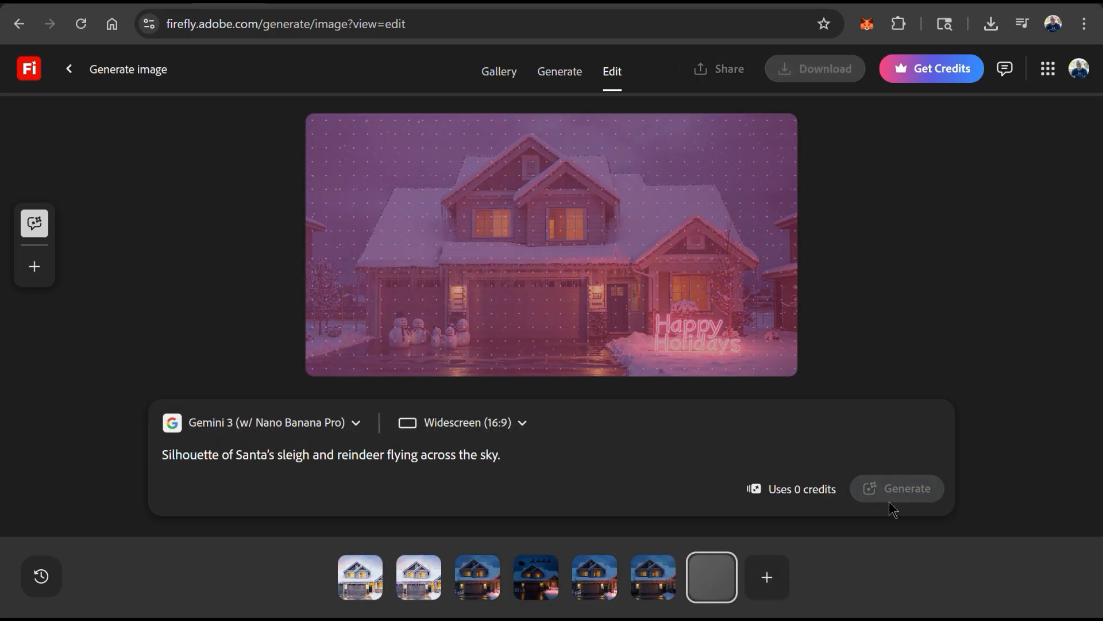
left_click(905, 489)
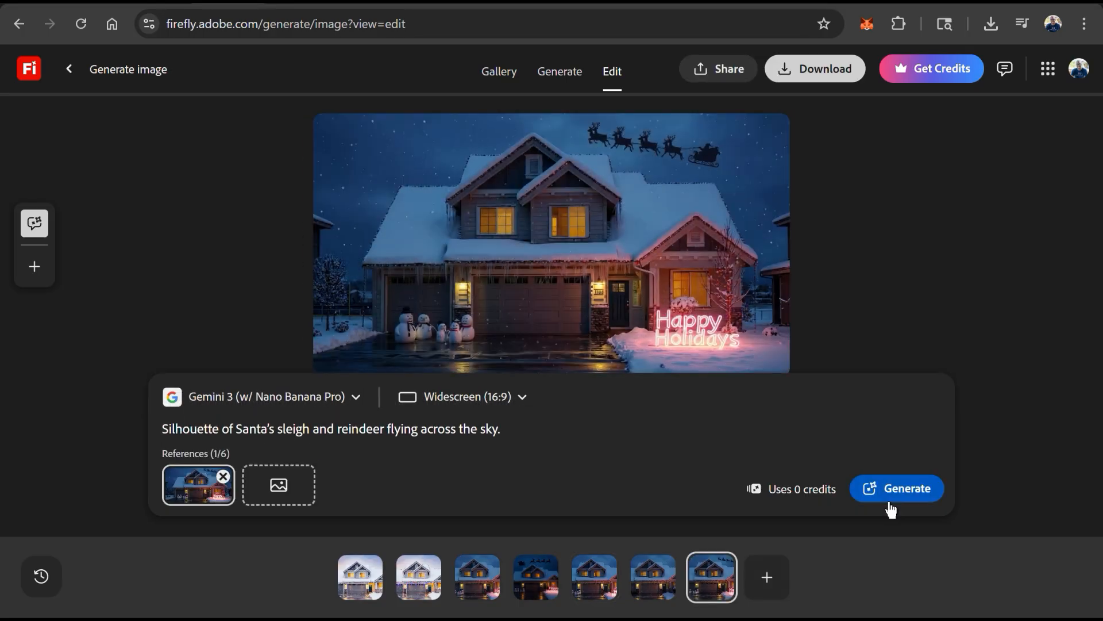
type("turn into a claym")
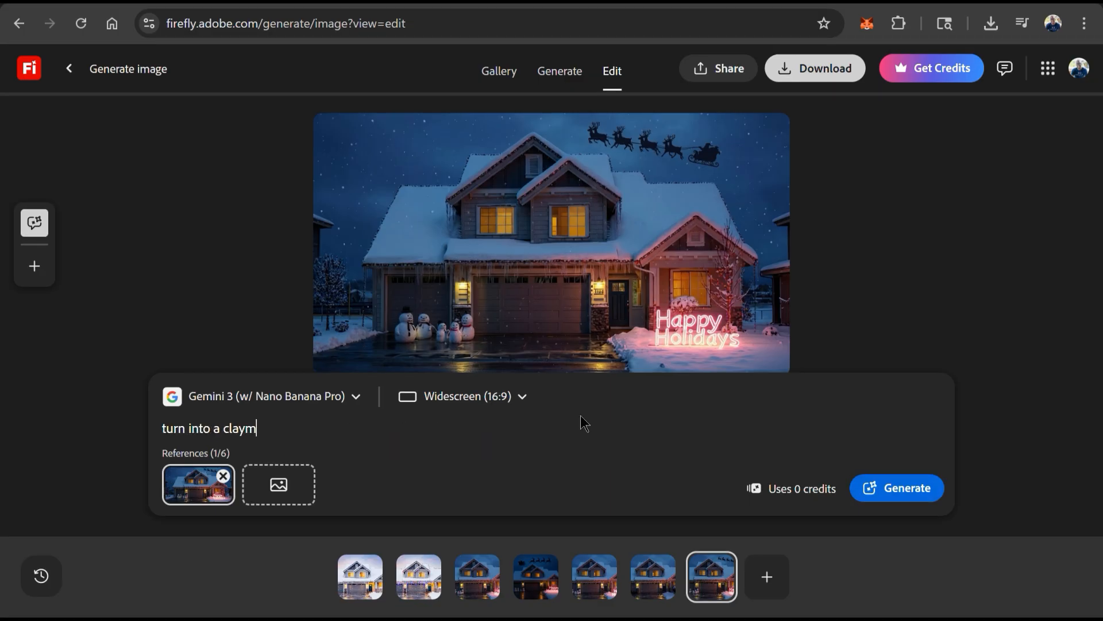
type("ation")
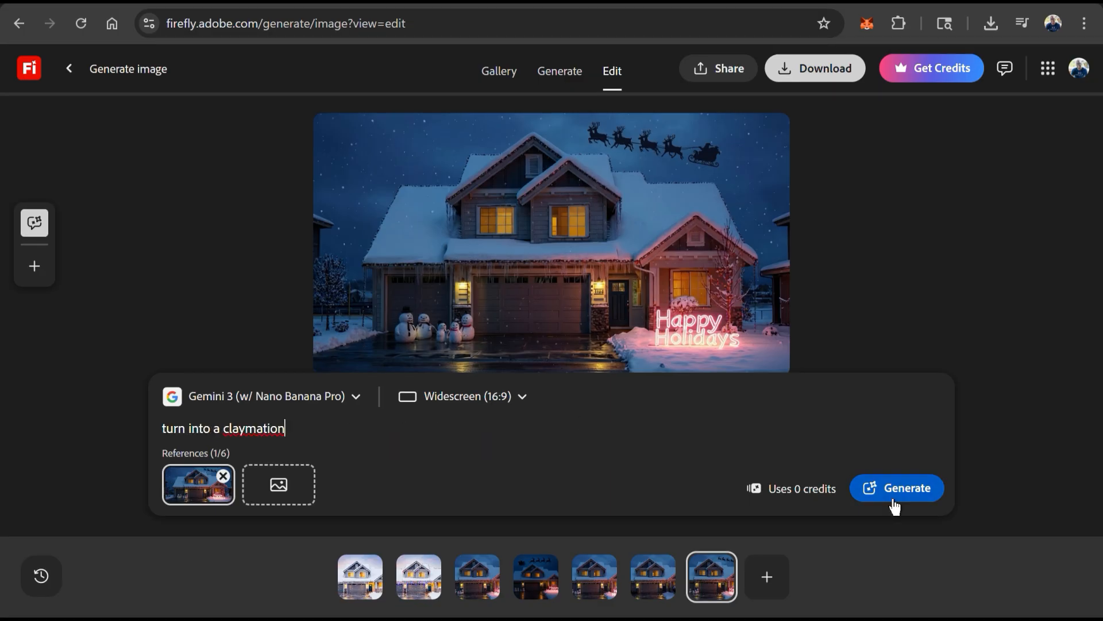
left_click(904, 488)
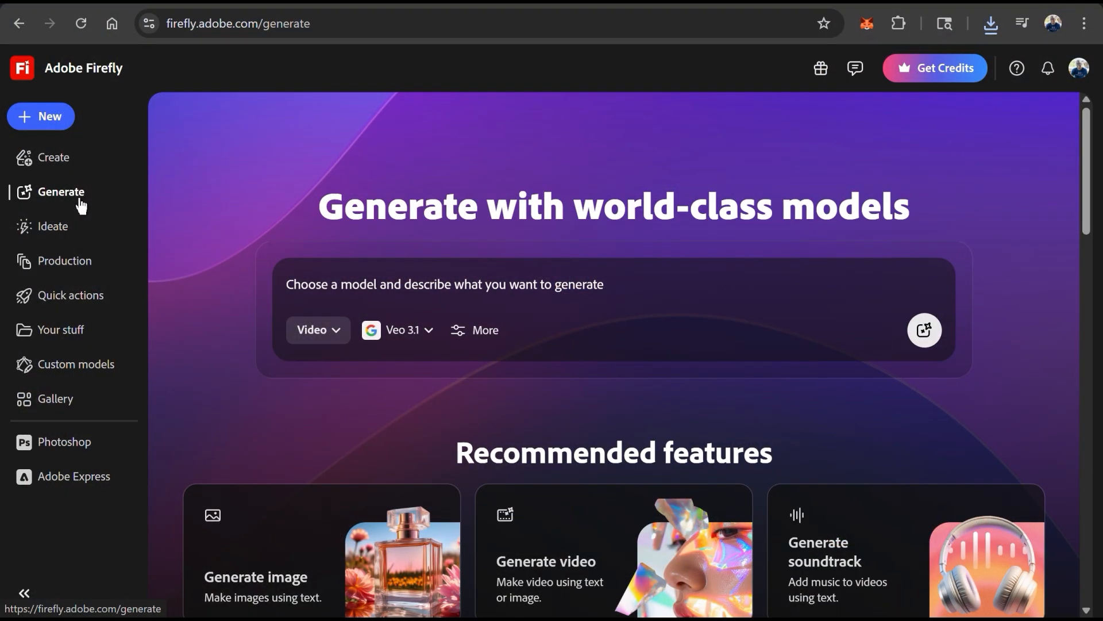
Step: Open Generate video with the claymation house image as the starting frame
left_click(40, 116)
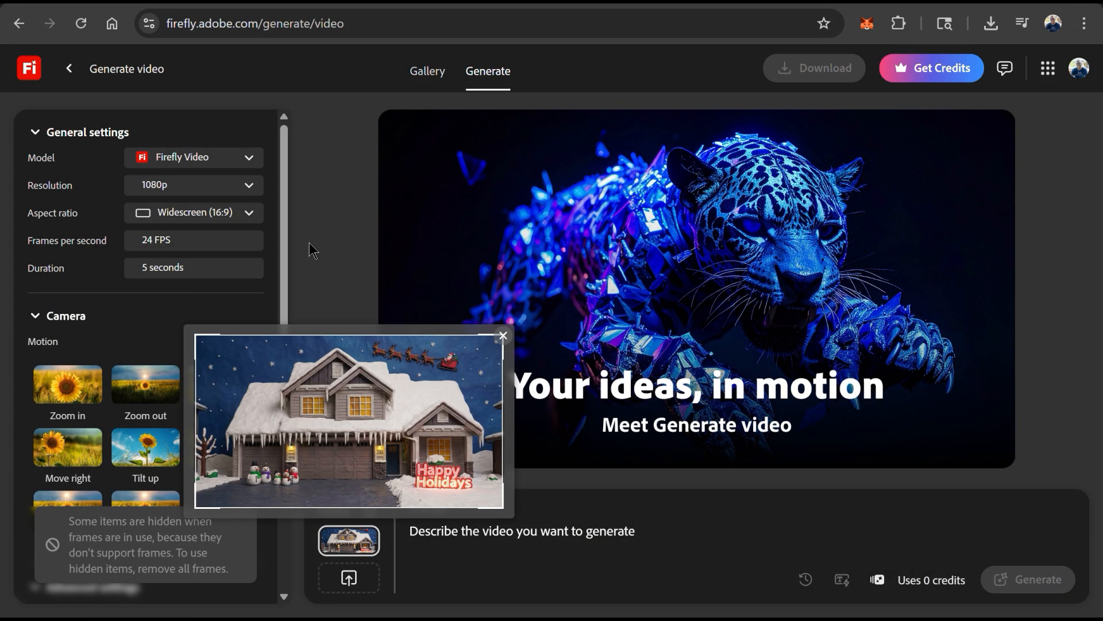
mouse_move(514, 492)
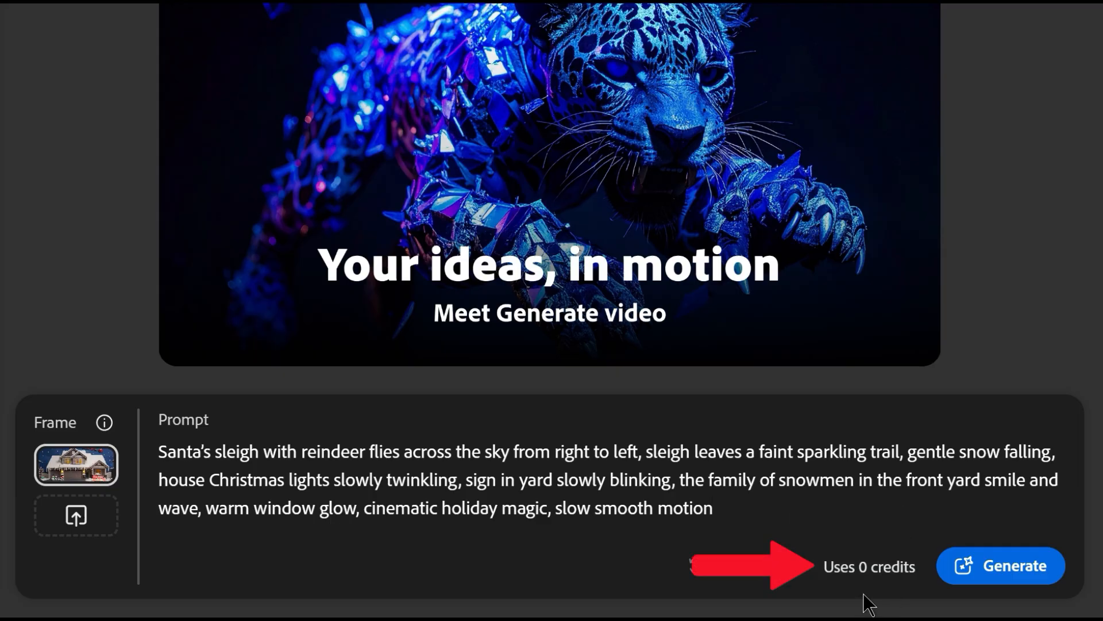
mouse_move(903, 611)
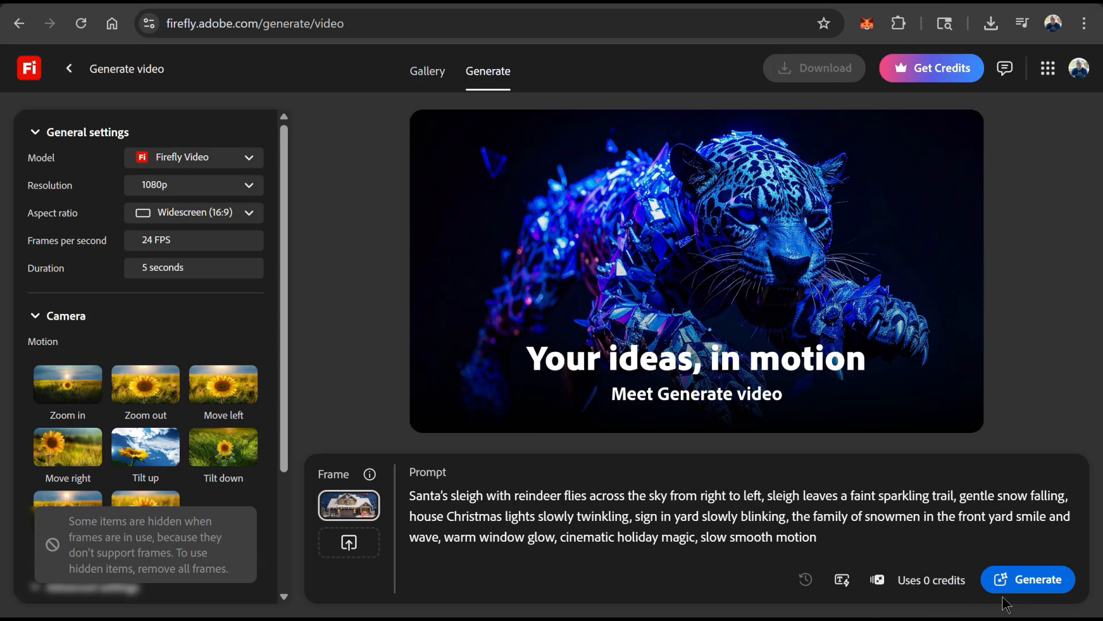
Step: Generate the 5-second claymation holiday video and play it
left_click(1028, 580)
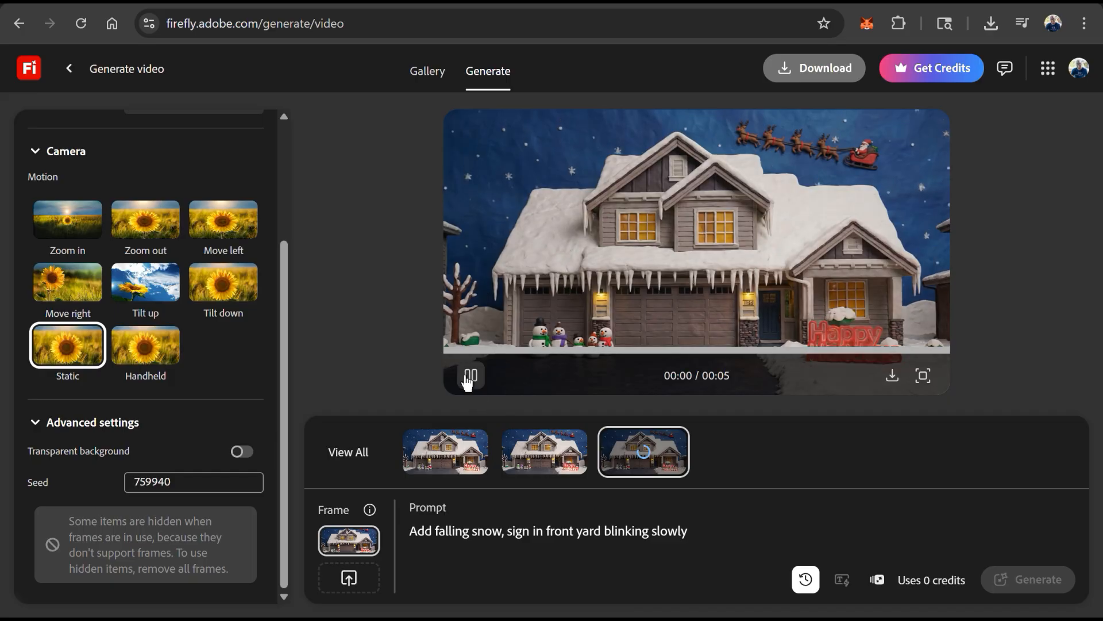
left_click(470, 375)
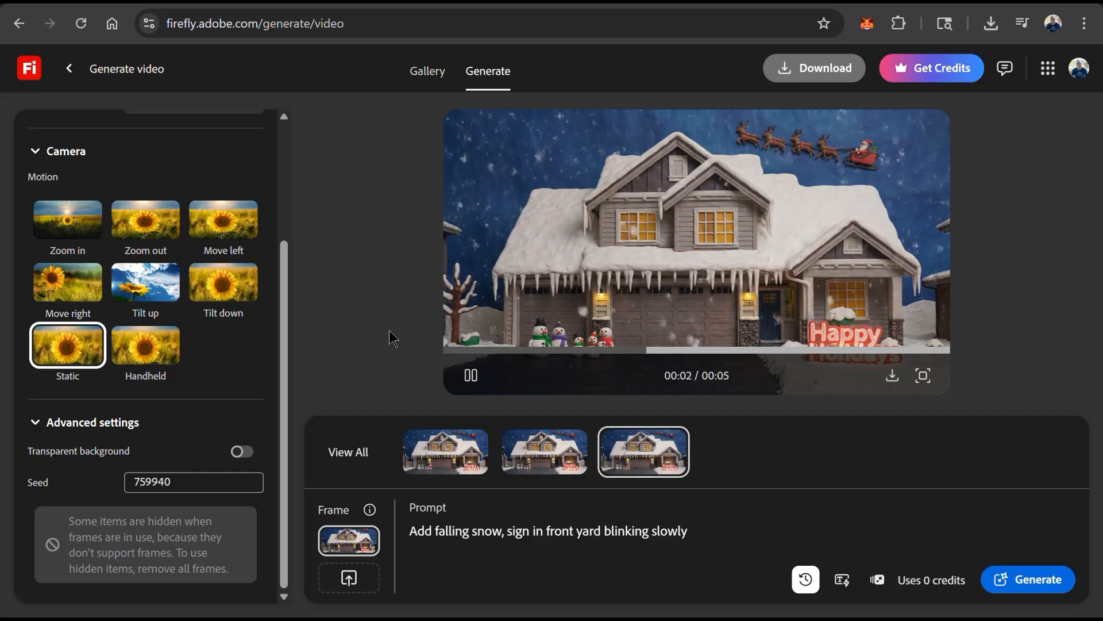